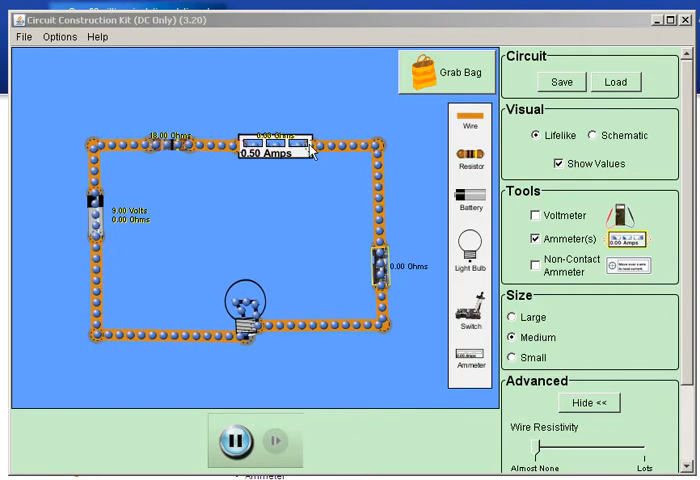
Step: Turn off Show Values to hide resistance and voltage labels, and add the voltmeter
left_click(557, 163)
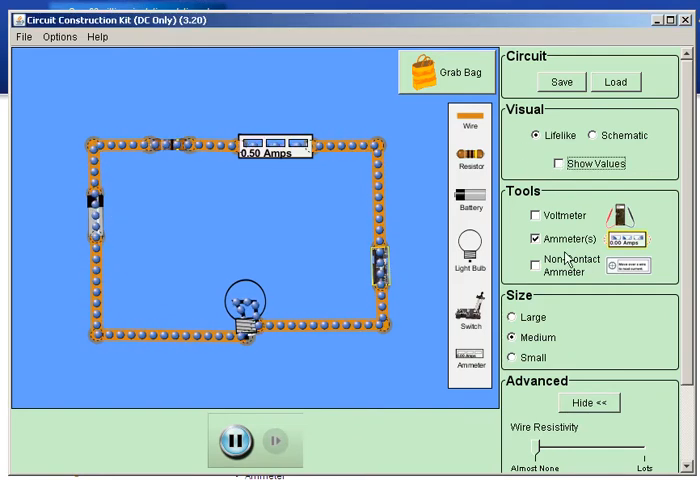
left_click(531, 214)
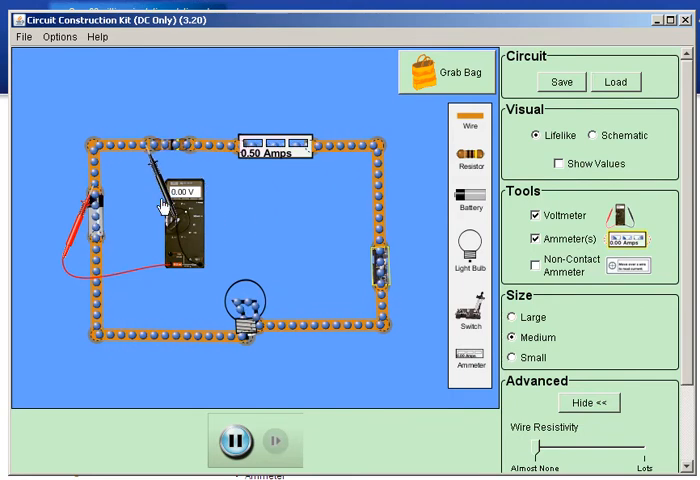
mouse_move(200, 286)
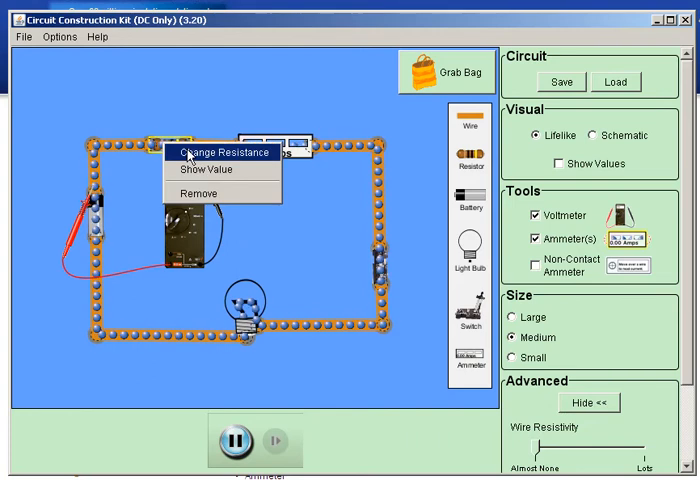
mouse_move(148, 200)
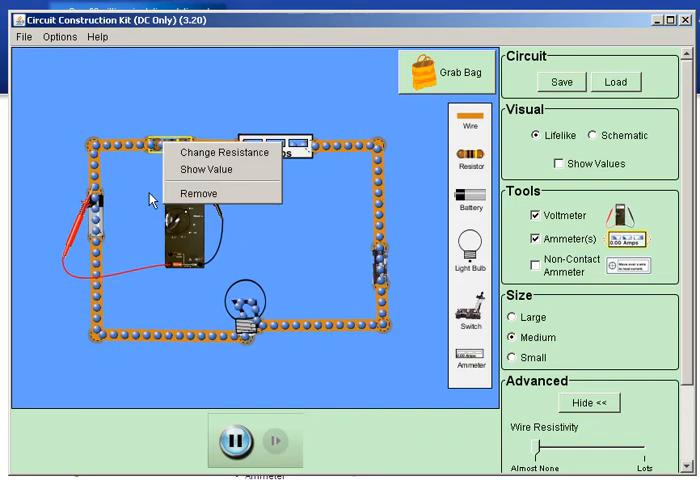
Step: Dismiss the resistor's options menu, then put the voltmeter away
left_click(208, 168)
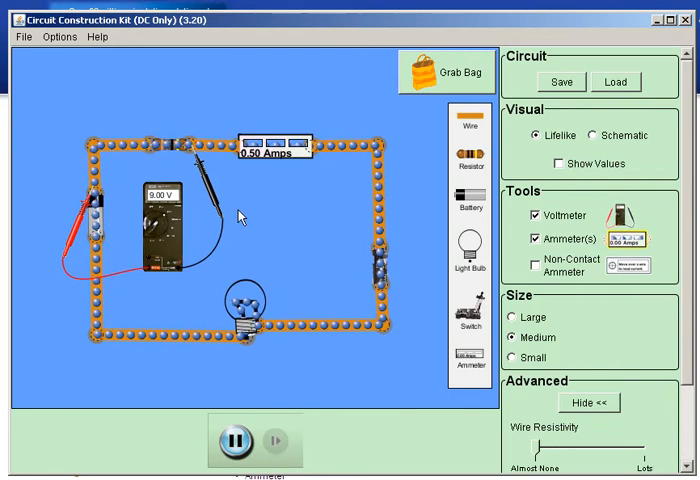
mouse_move(360, 255)
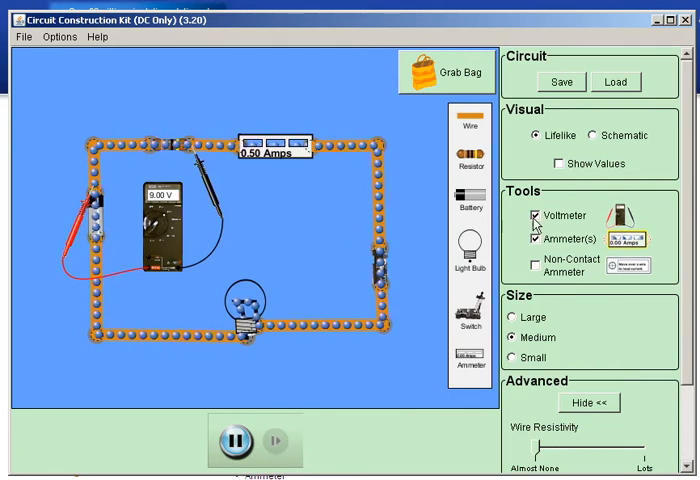
left_click(534, 215)
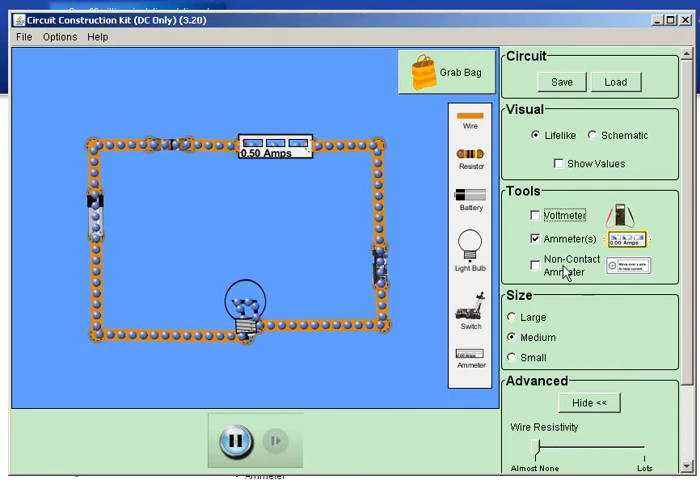
Step: Bring the non-contact ammeter out onto the workspace
left_click(533, 264)
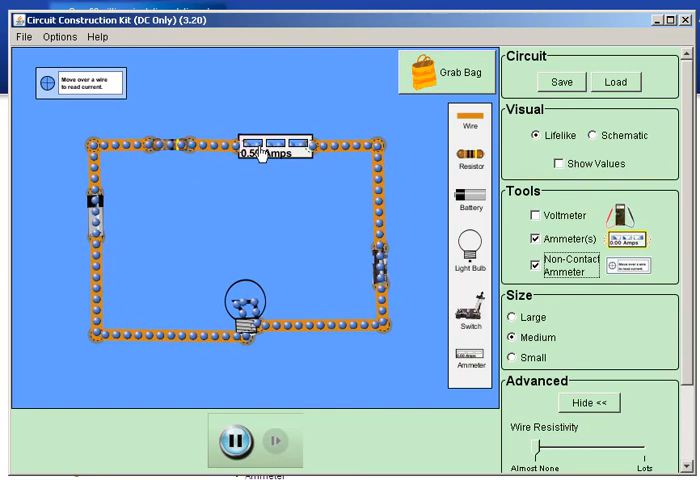
mouse_move(305, 254)
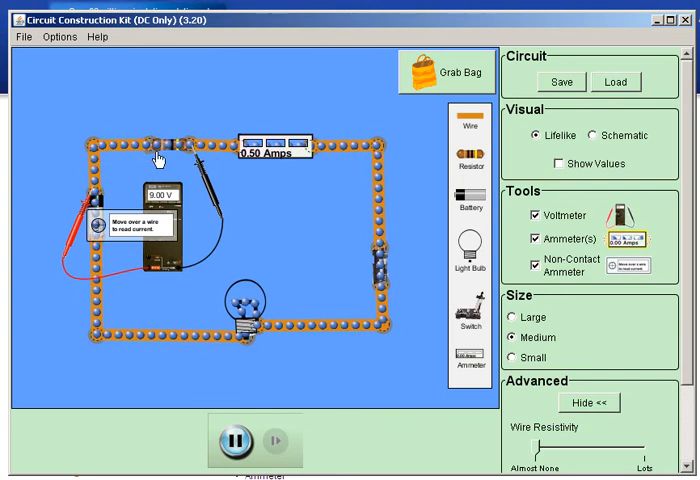
mouse_move(148, 228)
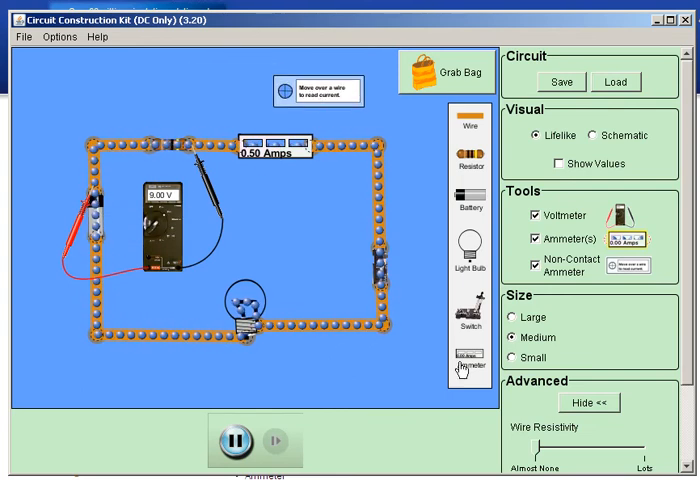
Step: Set component size Large then back to Medium, show values, and switch to Schematic
left_click(512, 317)
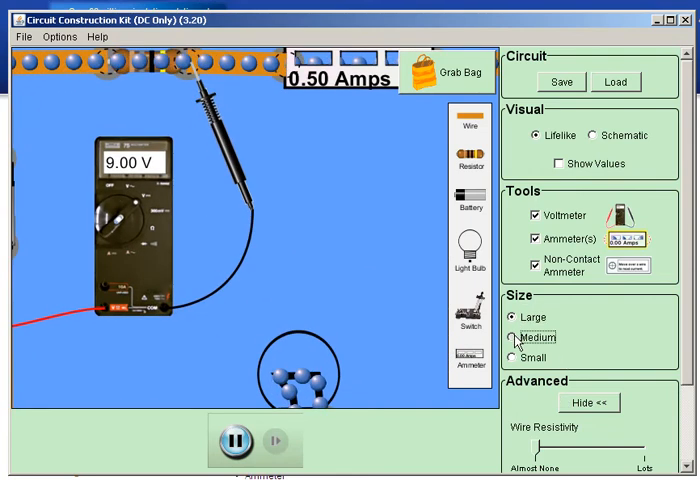
left_click(514, 337)
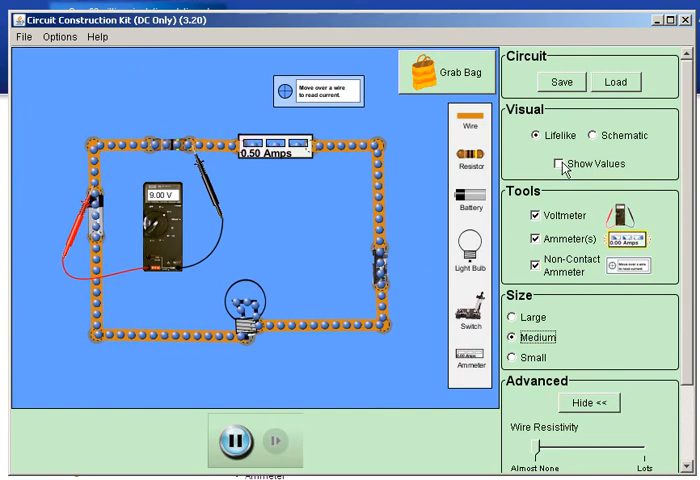
left_click(534, 163)
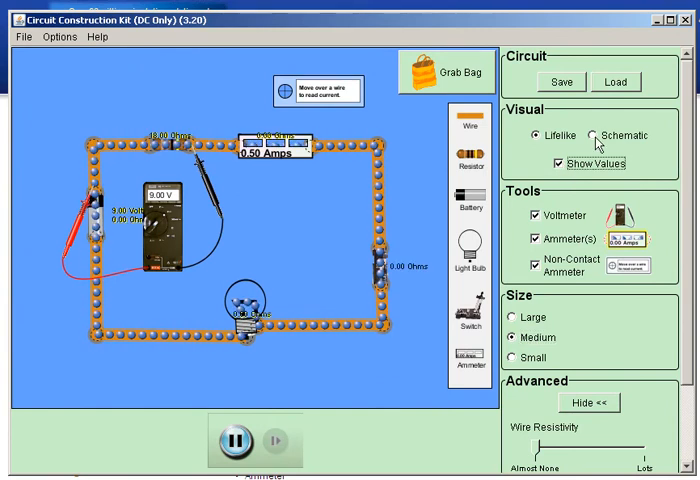
left_click(596, 135)
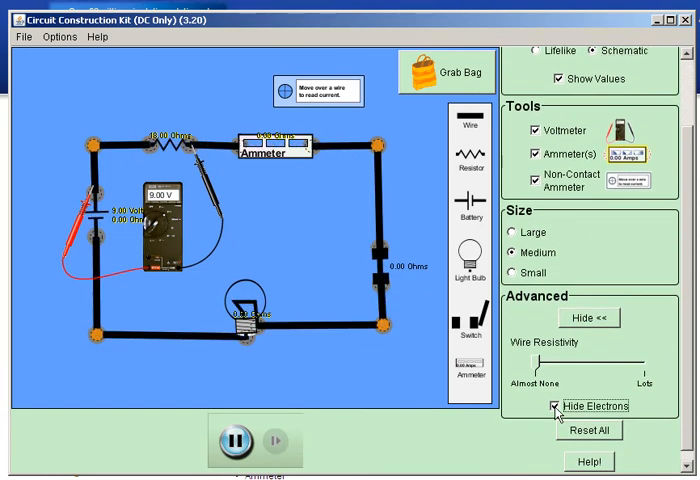
left_click(559, 405)
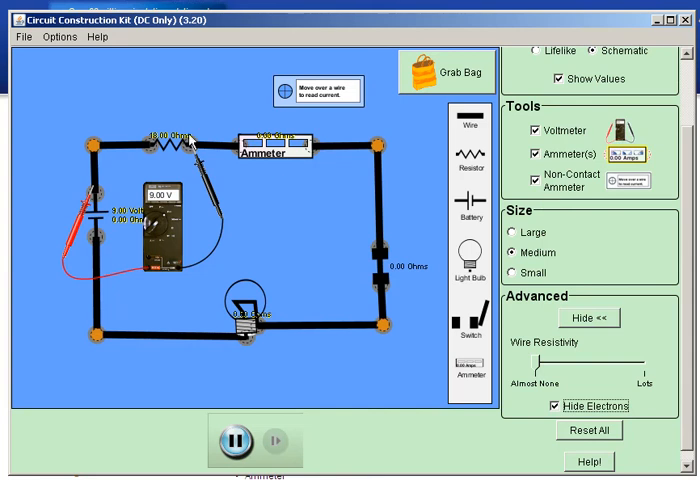
mouse_move(320, 277)
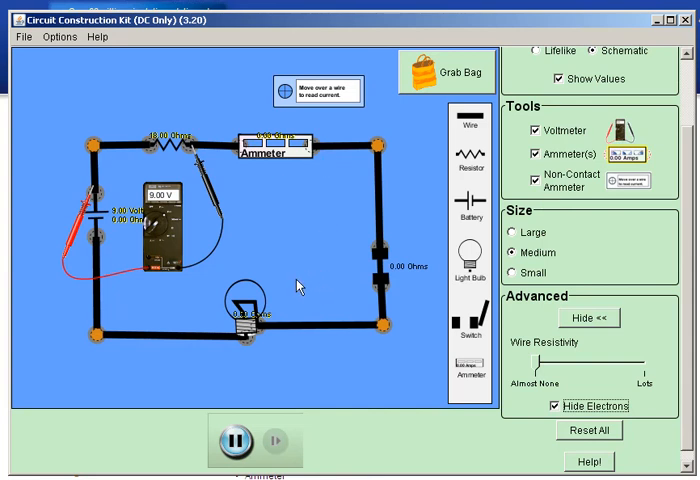
mouse_move(294, 277)
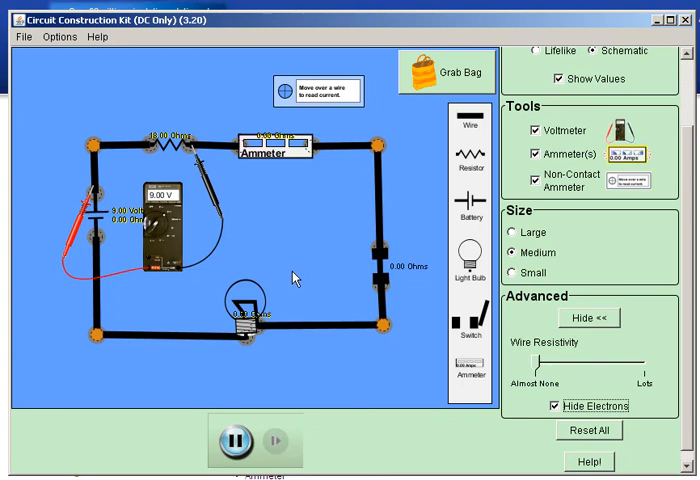
mouse_move(385, 170)
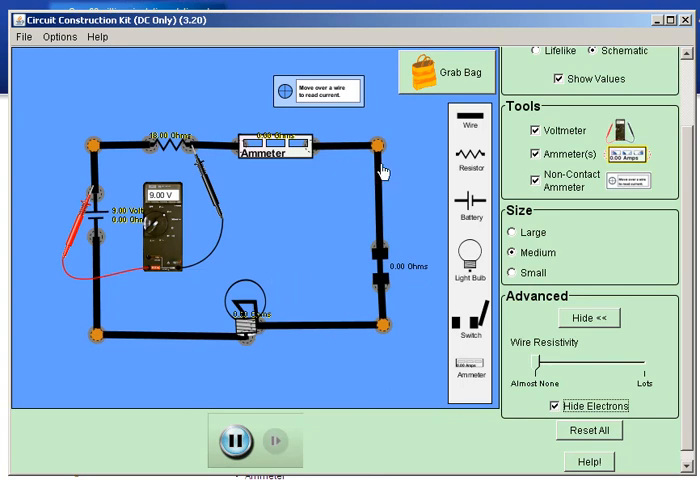
mouse_move(232, 327)
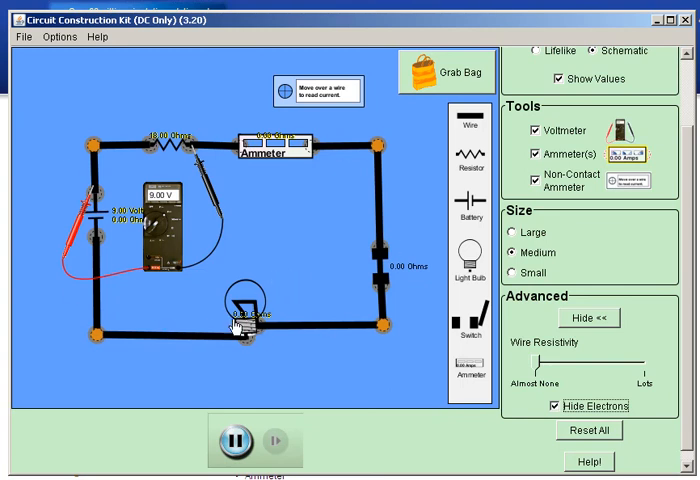